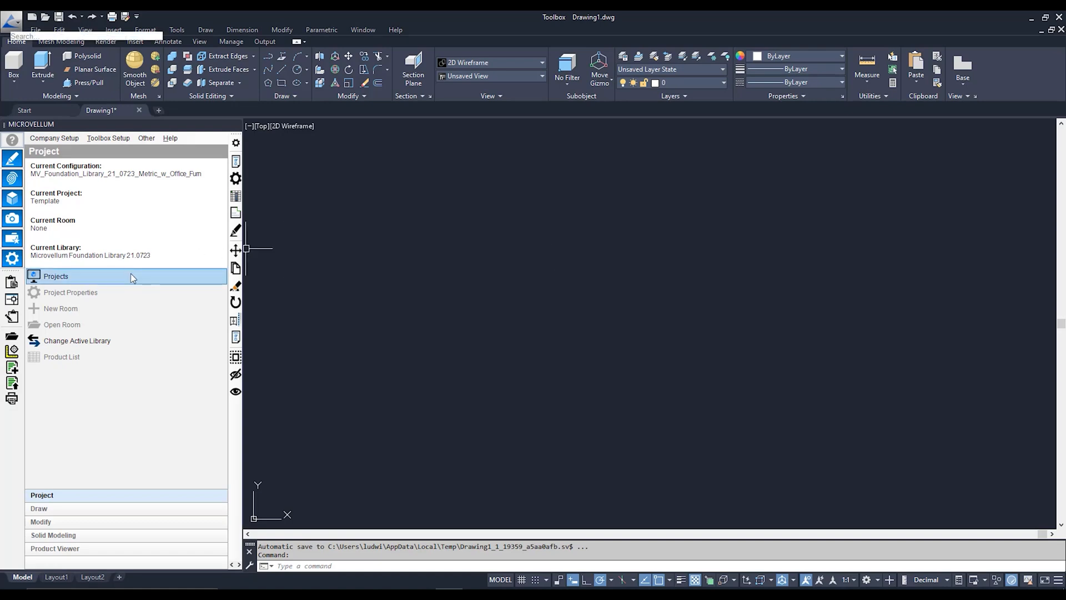
- Open the project browser and select the top-level Projects category
{"action": "left_click", "coordinate": [56, 276]}
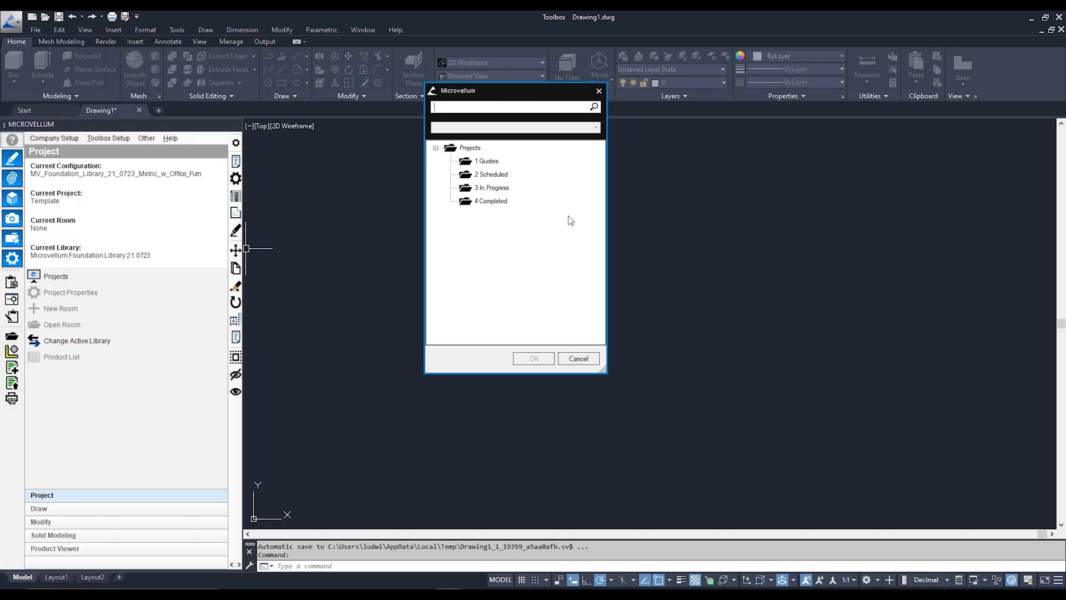
{"action": "mouse_move", "coordinate": [542, 172]}
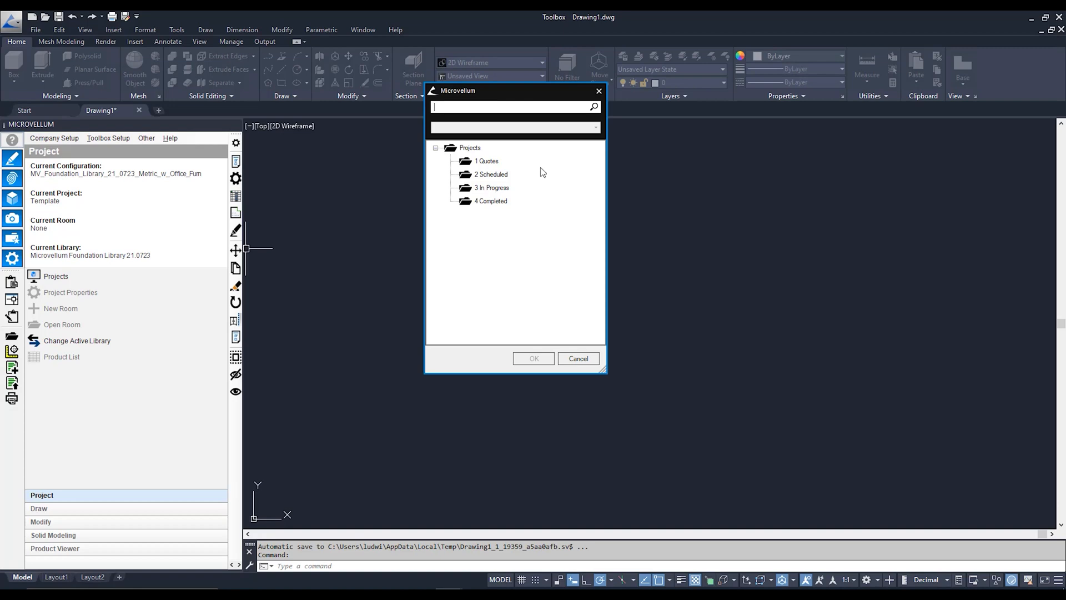
{"action": "left_click", "coordinate": [470, 148]}
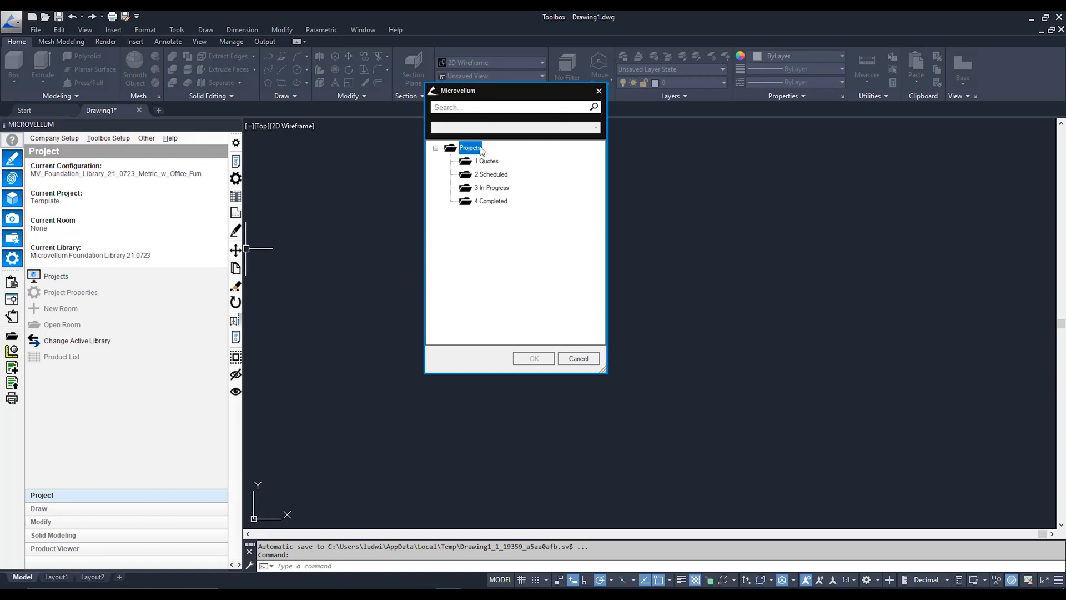
{"action": "mouse_move", "coordinate": [485, 149]}
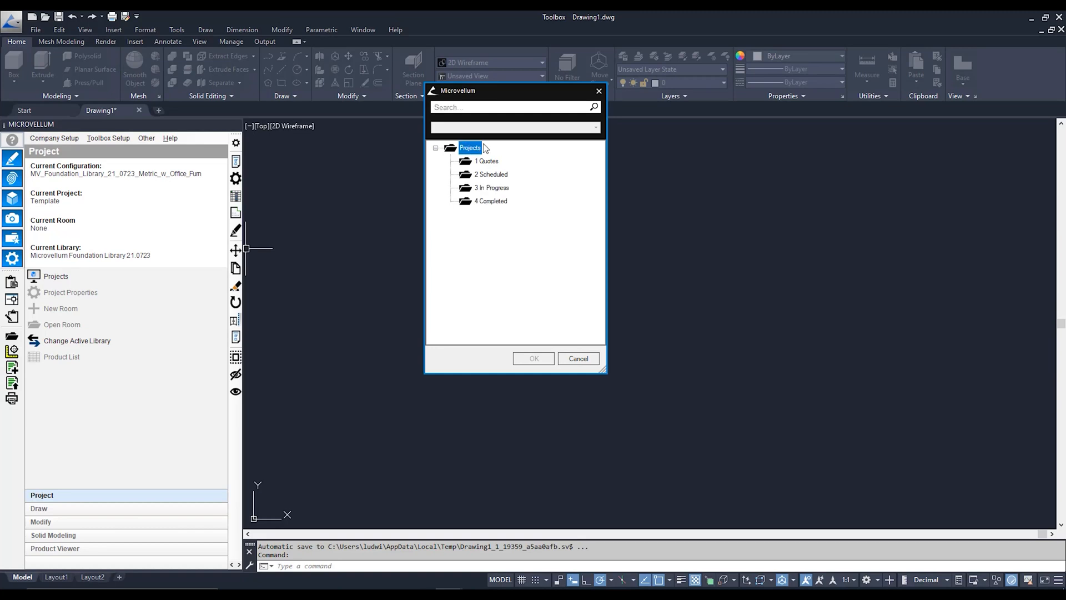
{"action": "mouse_move", "coordinate": [484, 150]}
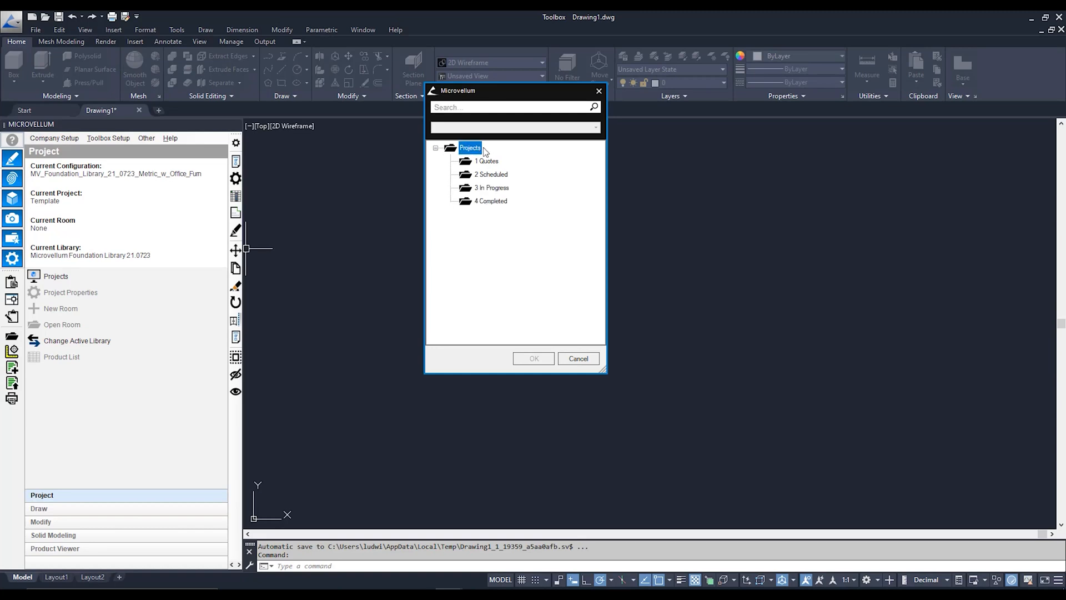
- Add a category named 'Kickstart' under Projects
{"action": "right_click", "coordinate": [470, 148]}
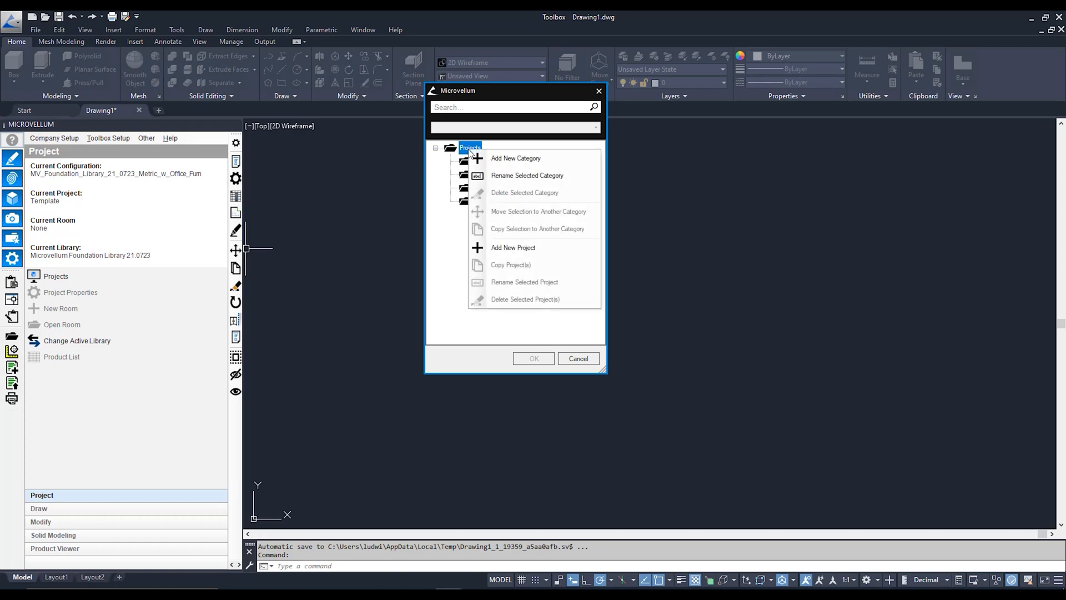
{"action": "mouse_move", "coordinate": [537, 158]}
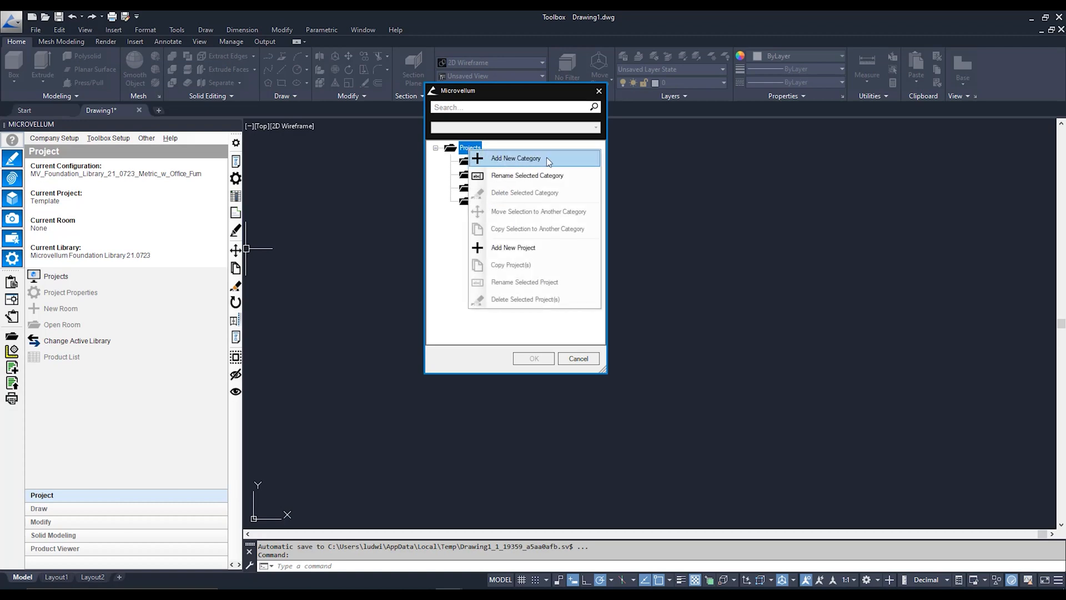
{"action": "left_click", "coordinate": [515, 158]}
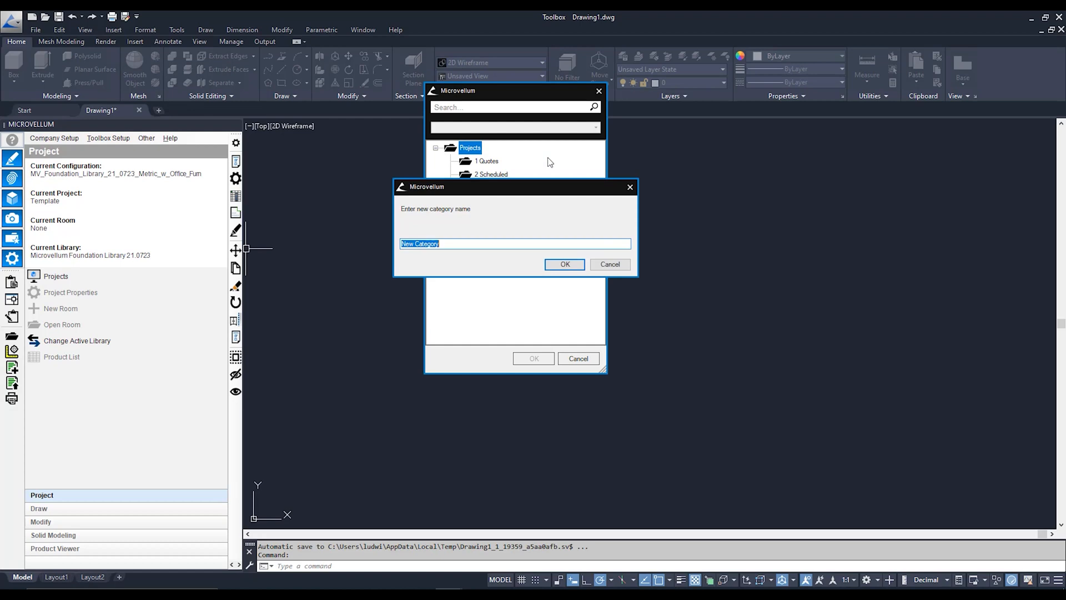
{"action": "type", "text": "Kickstart"}
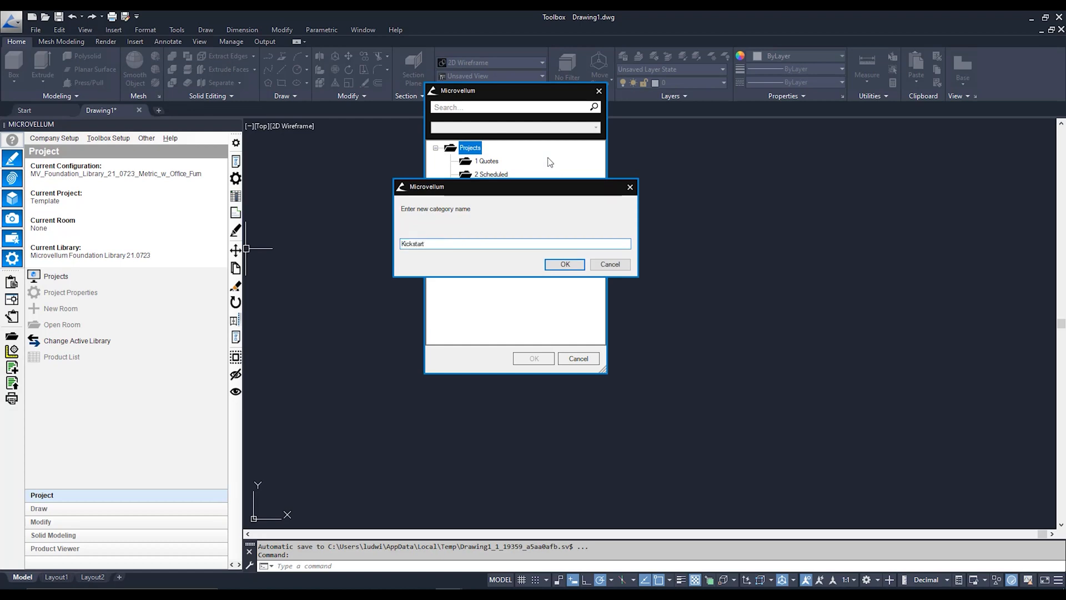
{"action": "left_click", "coordinate": [564, 264]}
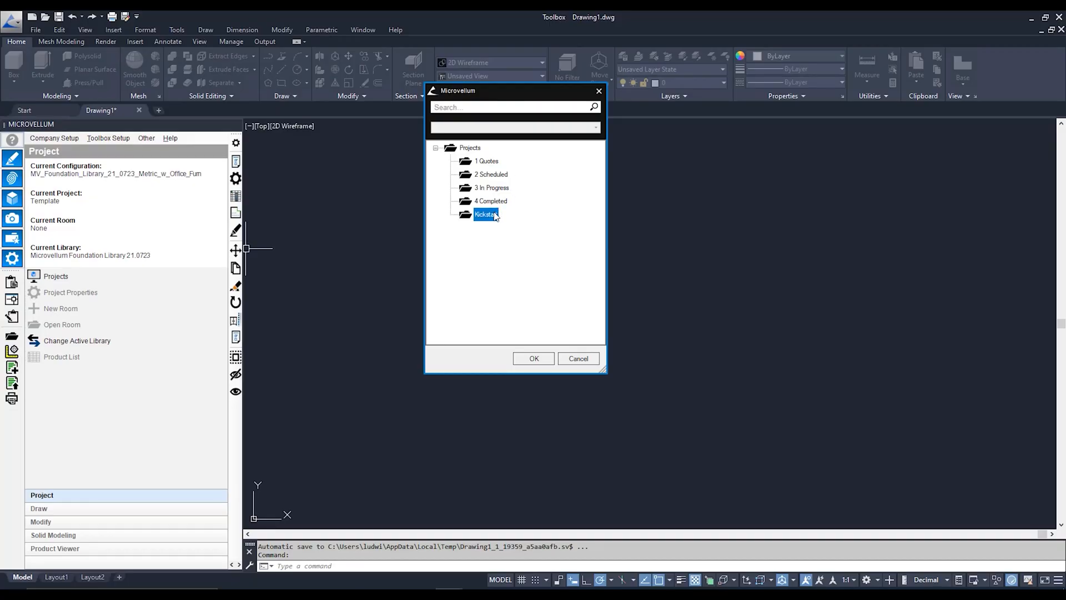
- Add a project named 'Kickstart Project' to the Kickstart category
{"action": "right_click", "coordinate": [485, 214]}
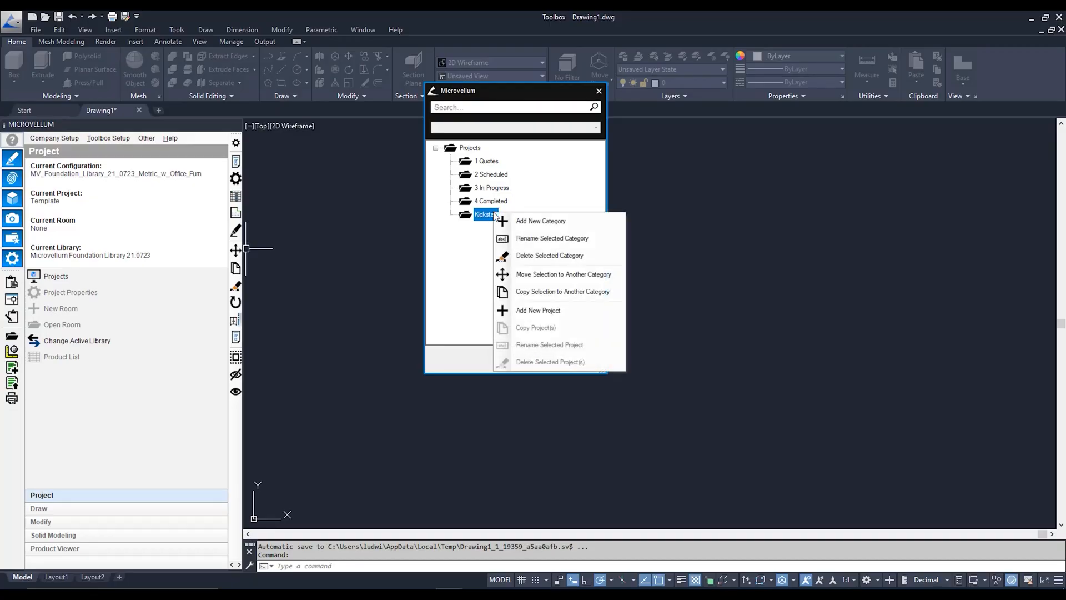
{"action": "mouse_move", "coordinate": [583, 302]}
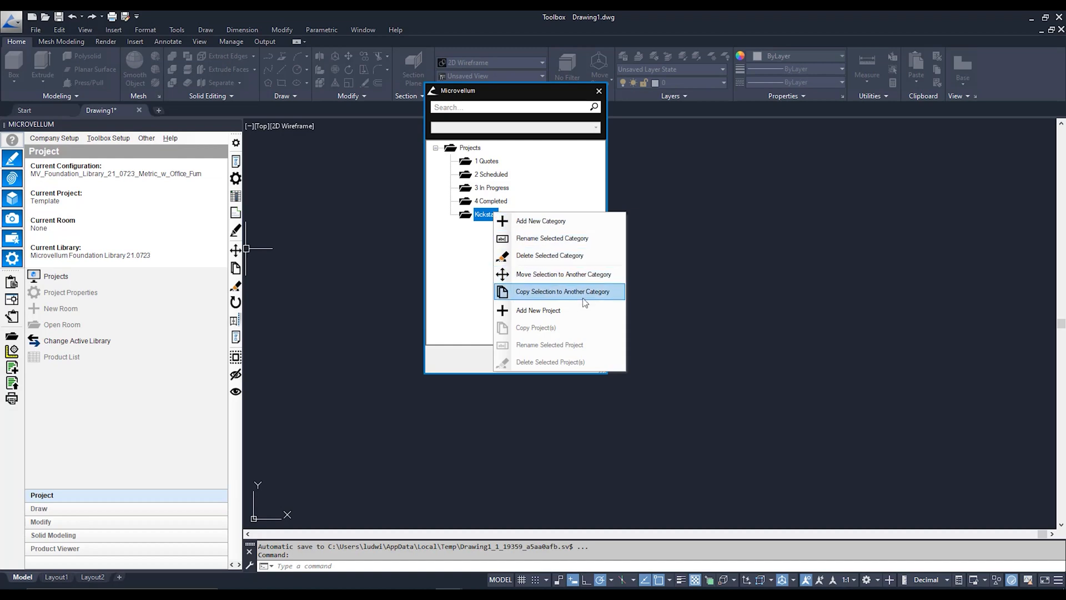
{"action": "left_click", "coordinate": [538, 309]}
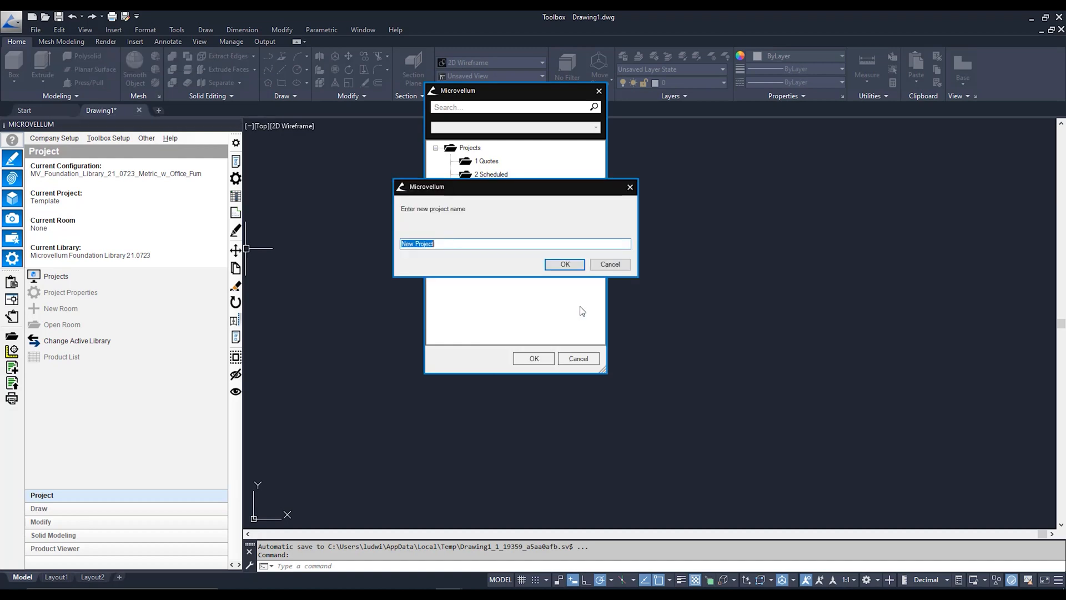
{"action": "type", "text": "Kickstart Pr"}
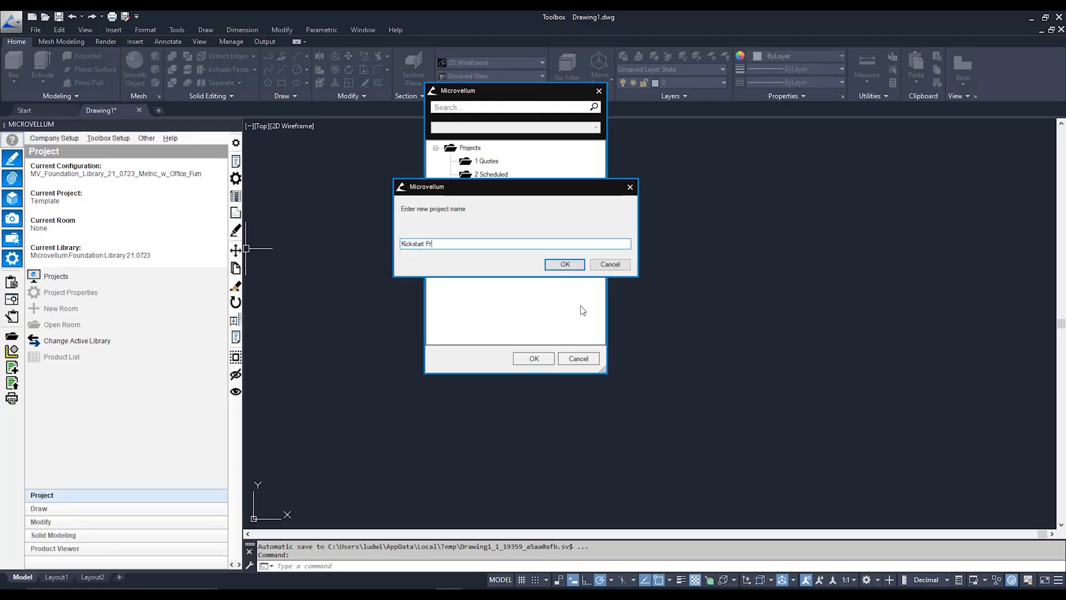
{"action": "type", "text": "oject"}
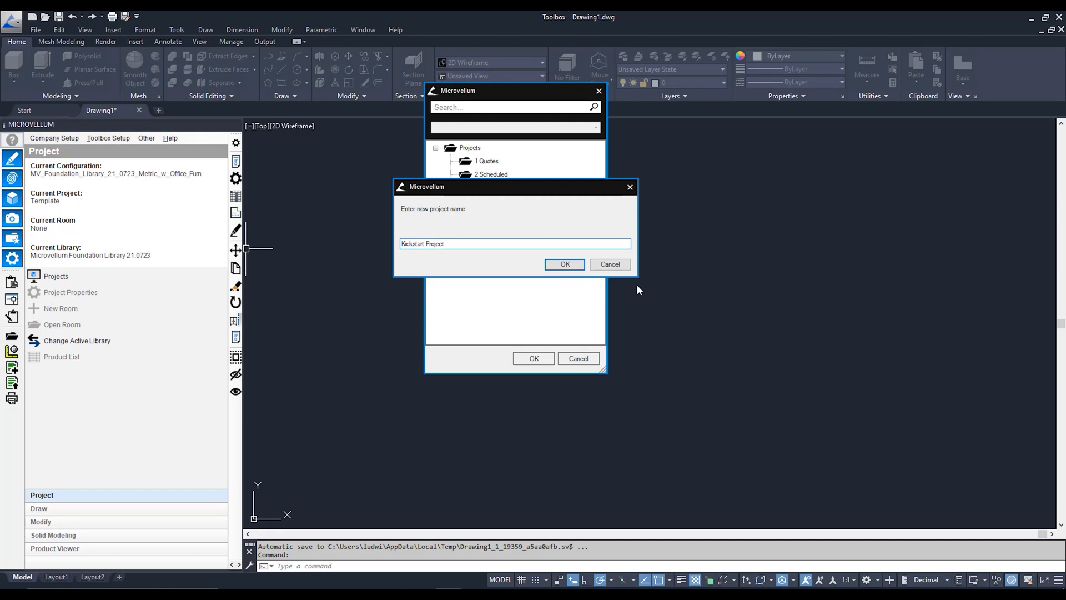
{"action": "left_click", "coordinate": [564, 264]}
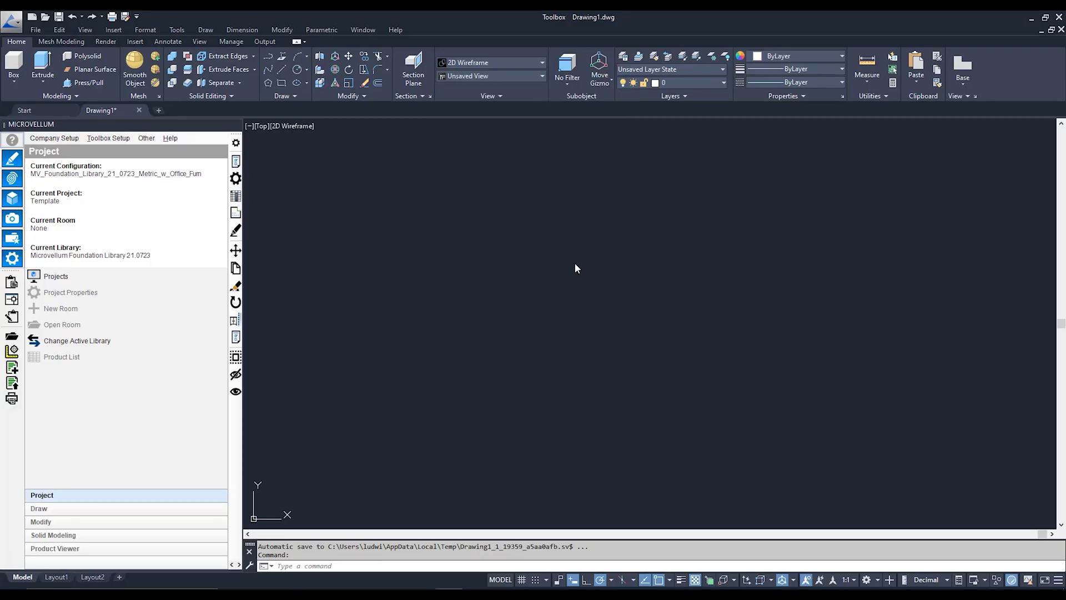
- Set Kickstart Project as current and close its Project Properties window
{"action": "left_click", "coordinate": [70, 291]}
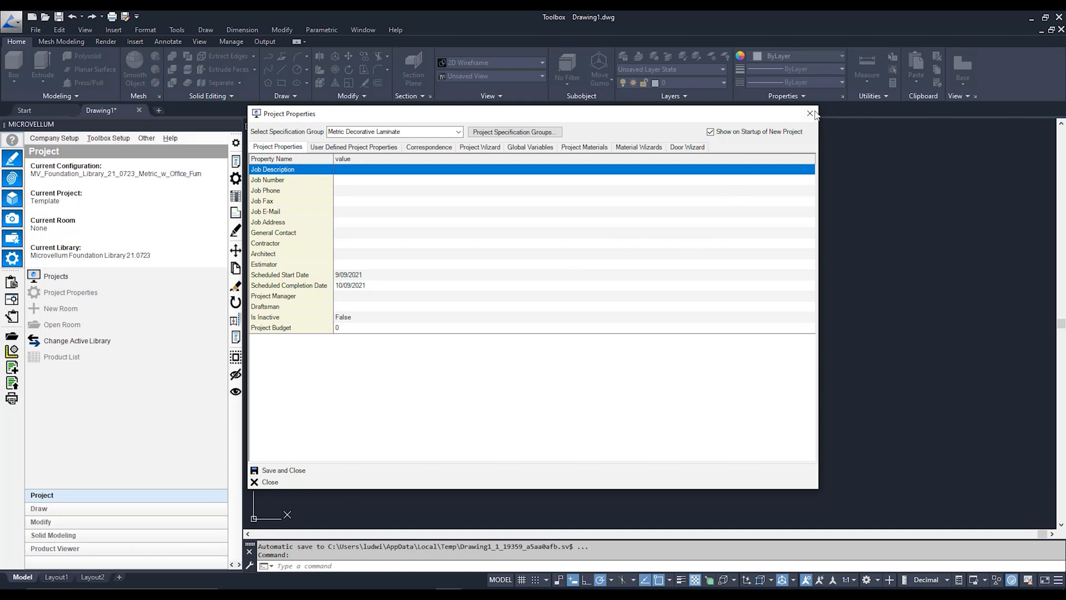
{"action": "left_click", "coordinate": [809, 113]}
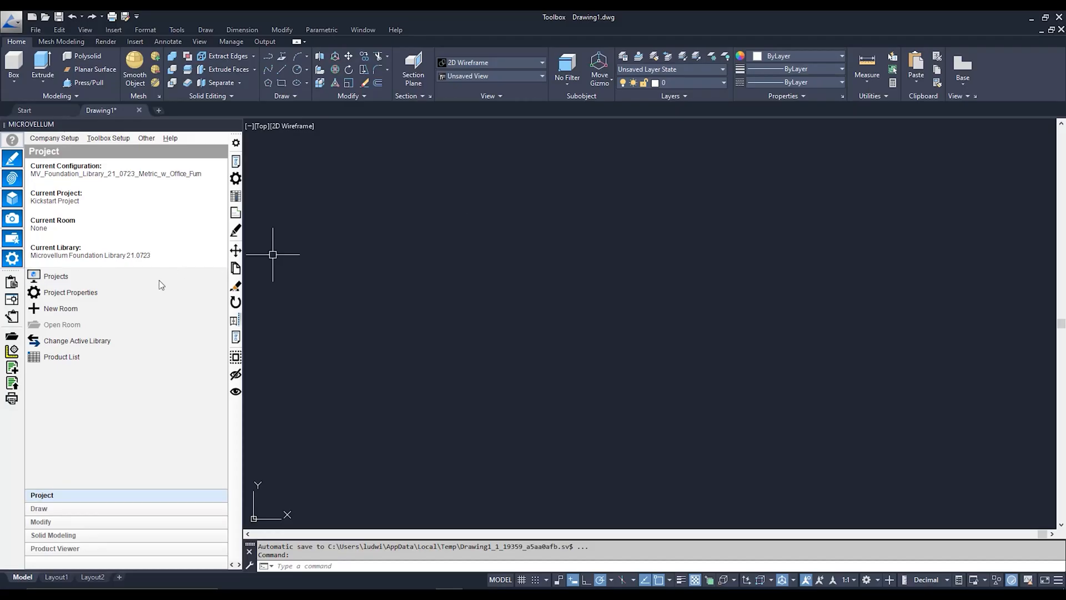
{"action": "mouse_move", "coordinate": [145, 308]}
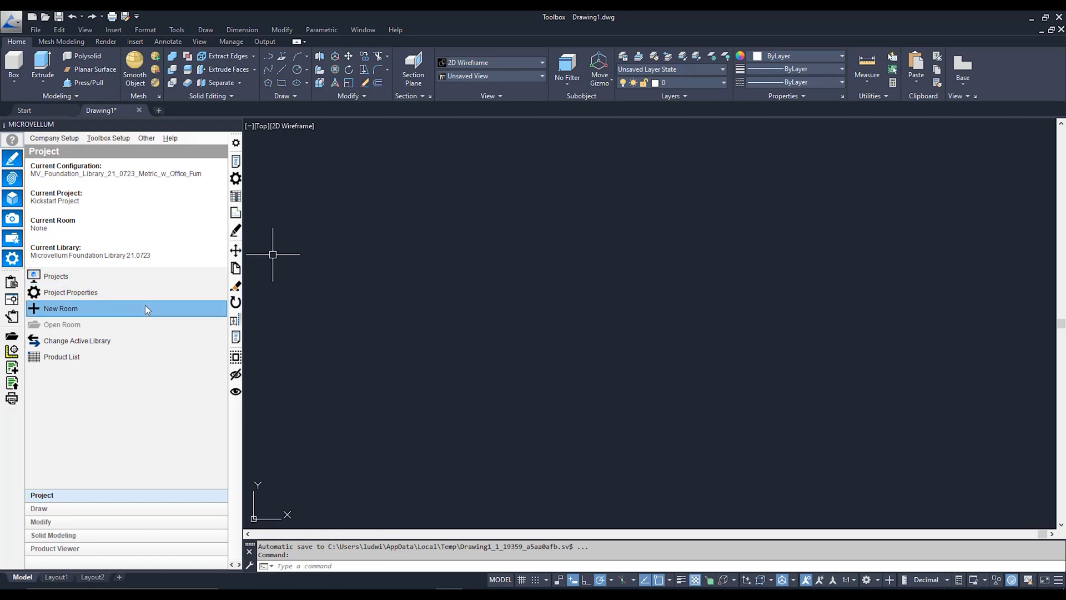
- Add a room named 'Kitchen' to Kickstart Project
{"action": "left_click", "coordinate": [61, 308]}
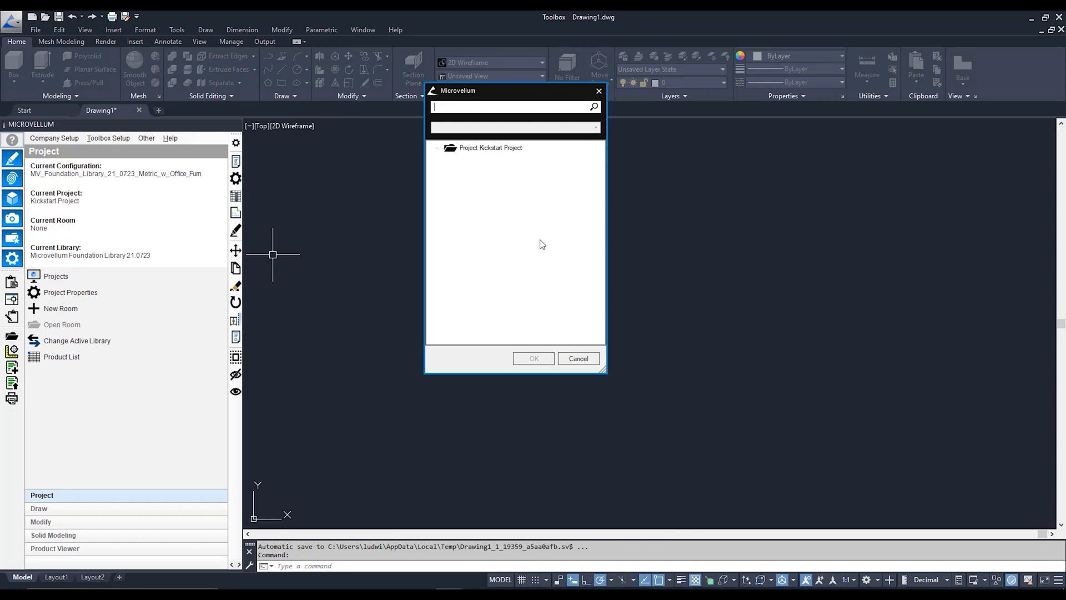
{"action": "mouse_move", "coordinate": [506, 158]}
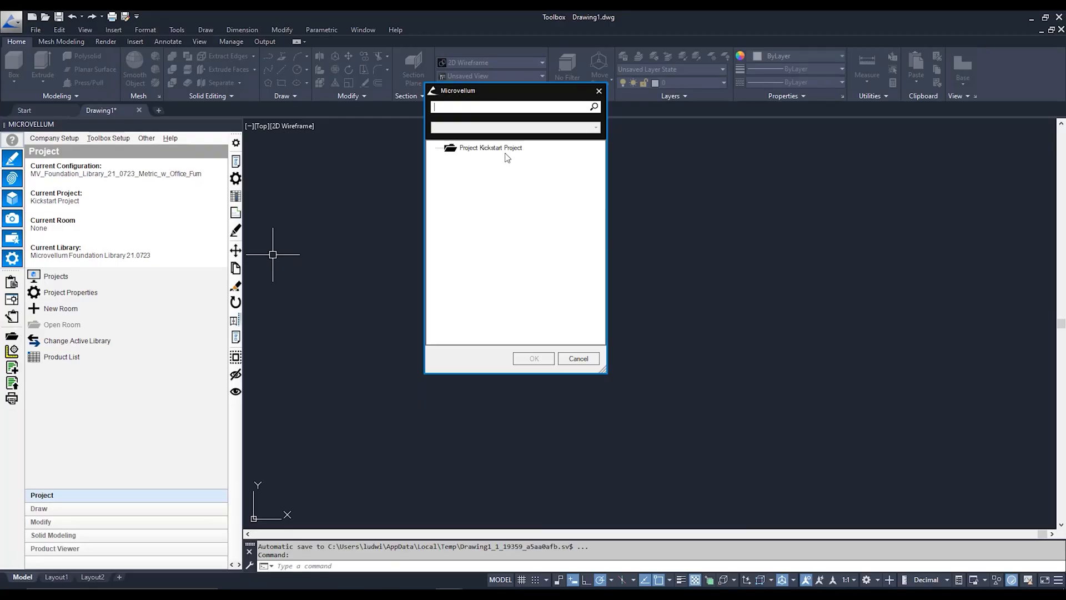
{"action": "right_click", "coordinate": [491, 148]}
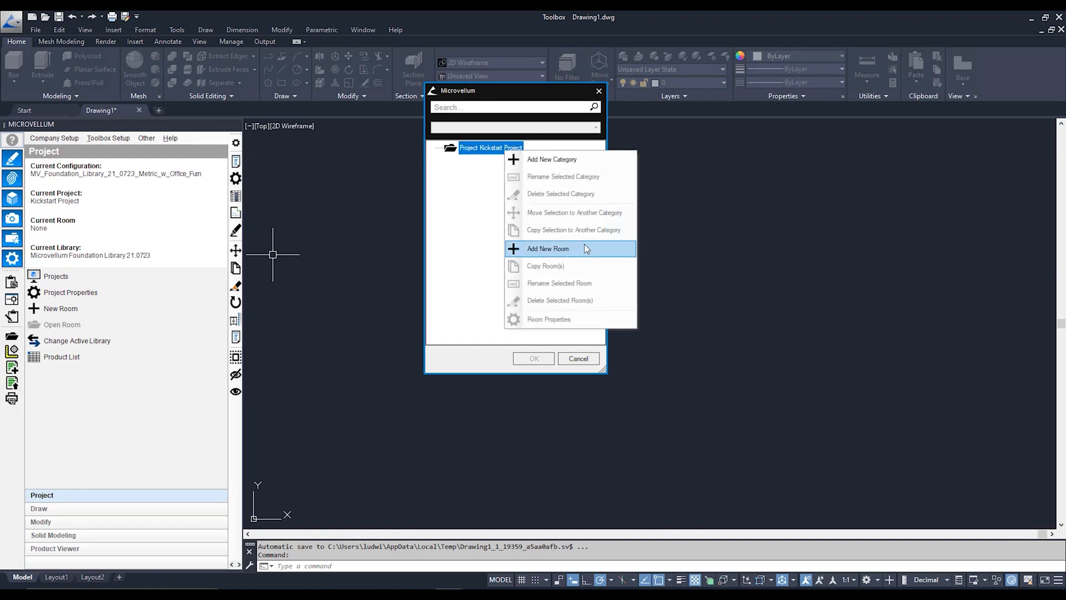
{"action": "left_click", "coordinate": [548, 248]}
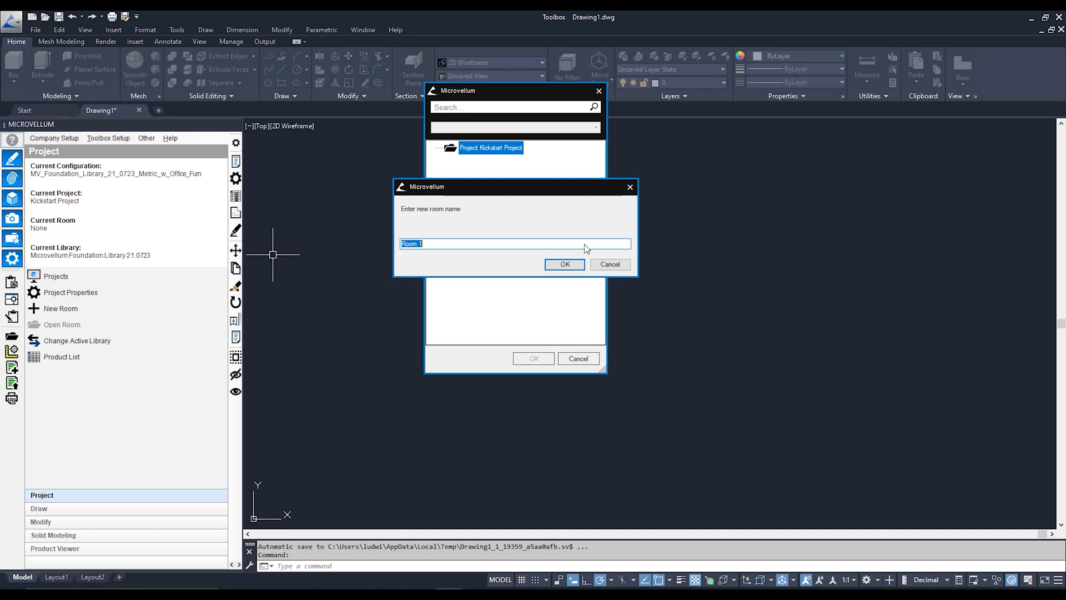
{"action": "left_click", "coordinate": [563, 264]}
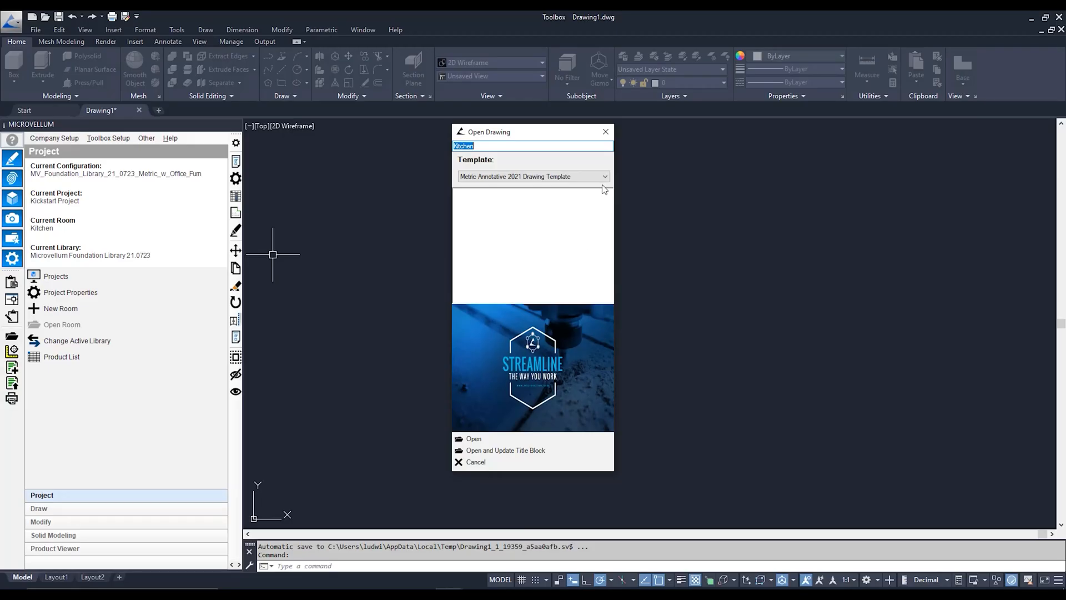
- Open the Kitchen drawing with the Metric Annotative 2021 Drawing Template
{"action": "left_click", "coordinate": [604, 176]}
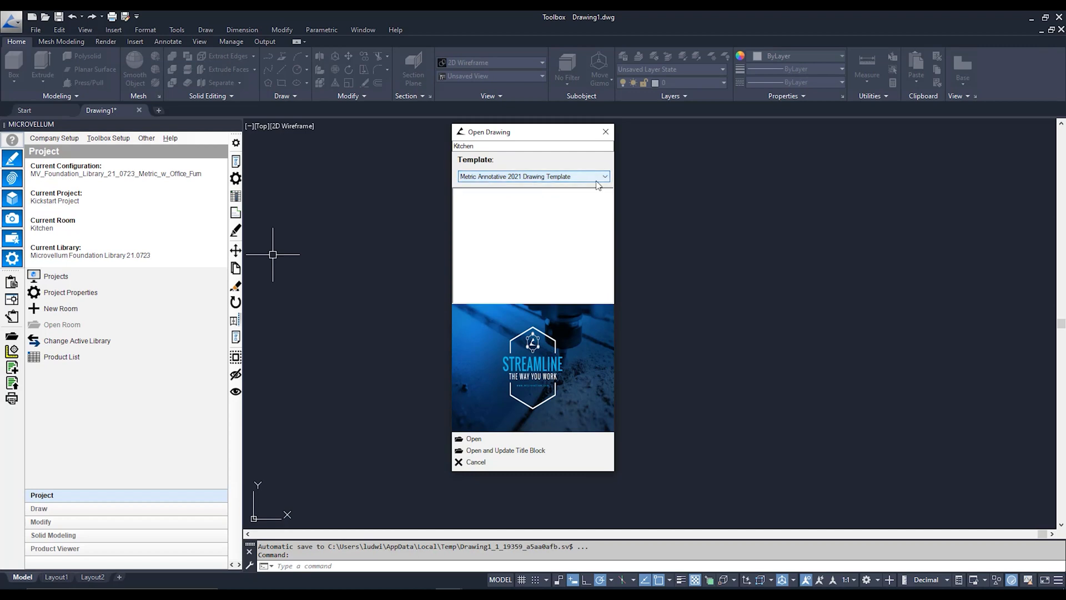
{"action": "mouse_move", "coordinate": [599, 208]}
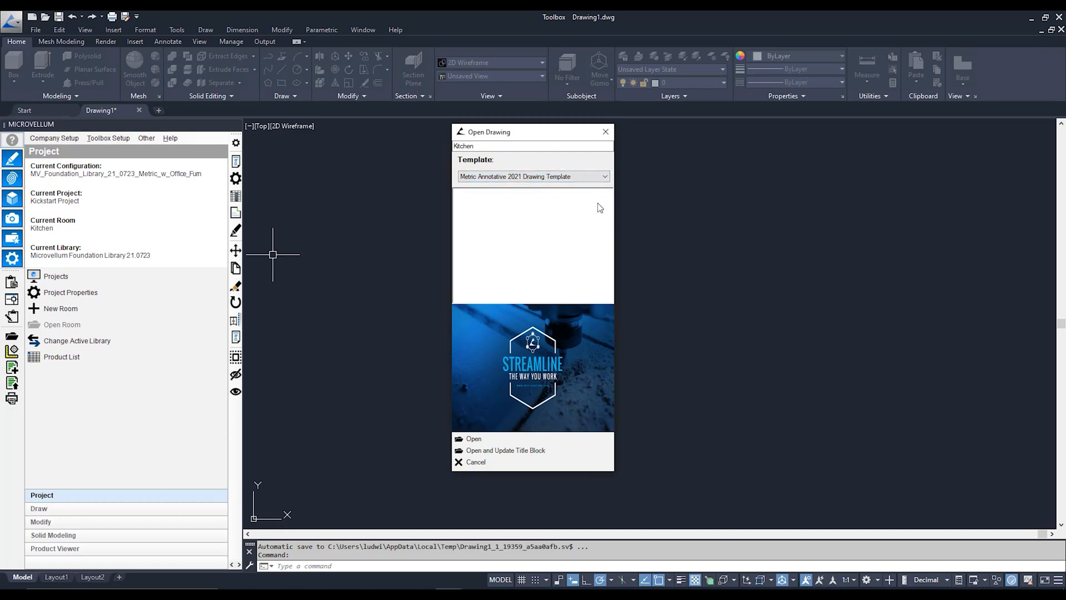
{"action": "mouse_move", "coordinate": [558, 271]}
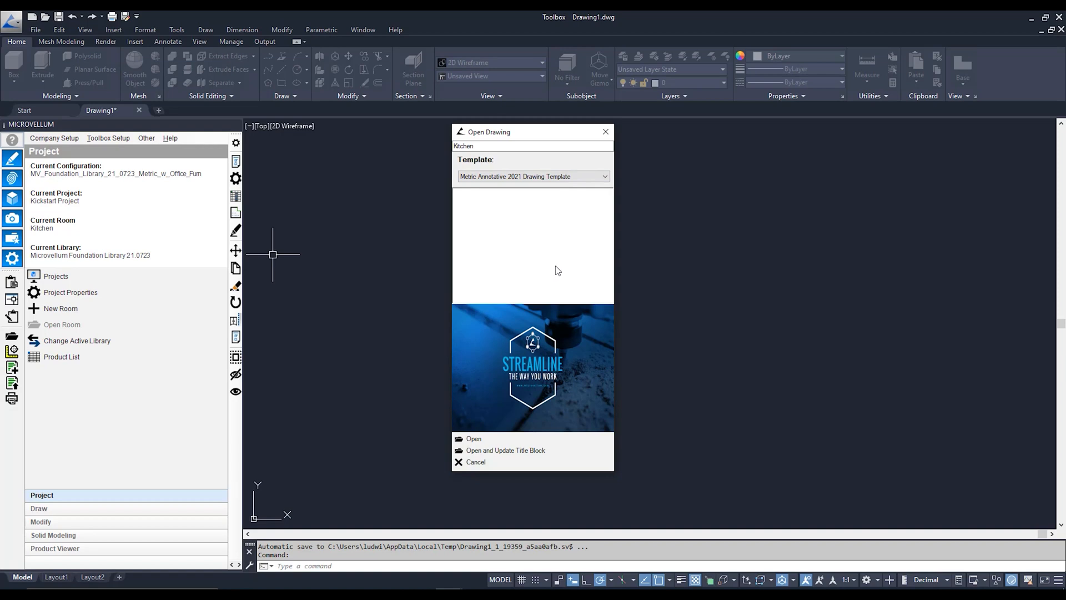
{"action": "left_click", "coordinate": [475, 461]}
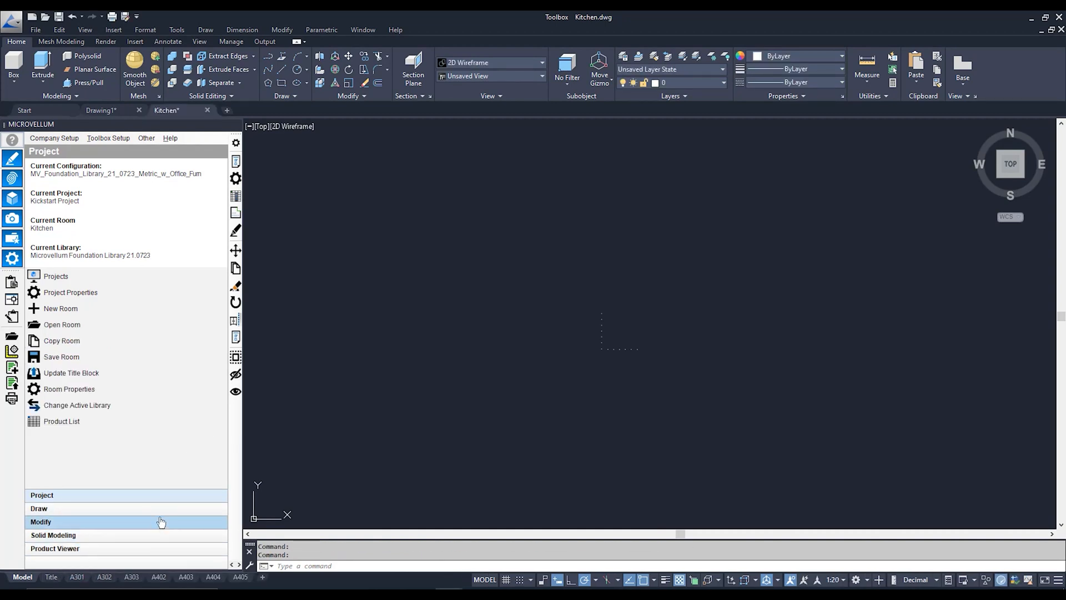
{"action": "left_click", "coordinate": [41, 522]}
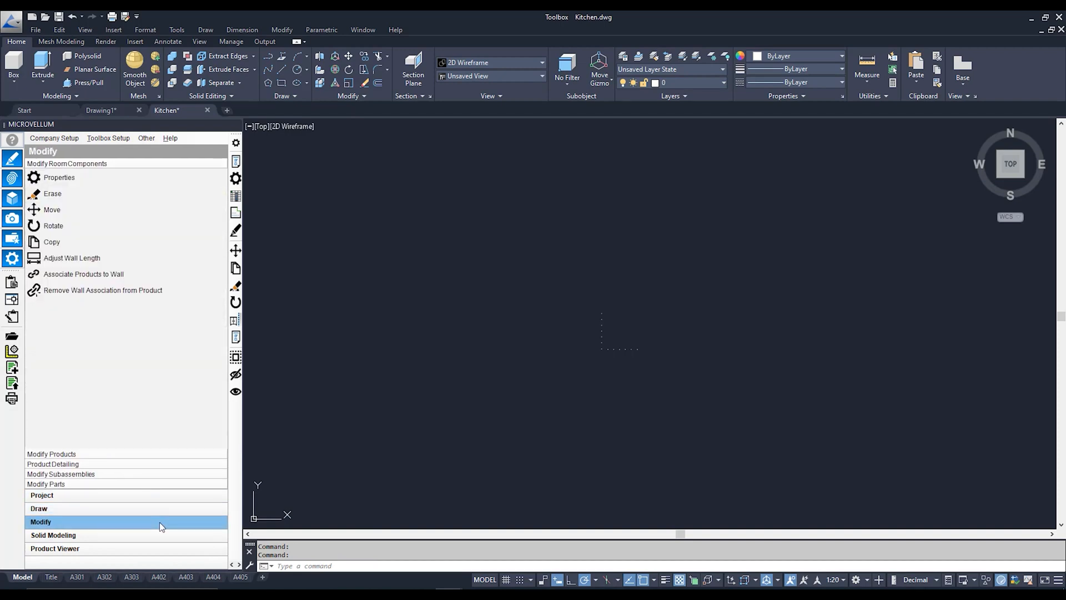
{"action": "left_click", "coordinate": [42, 495]}
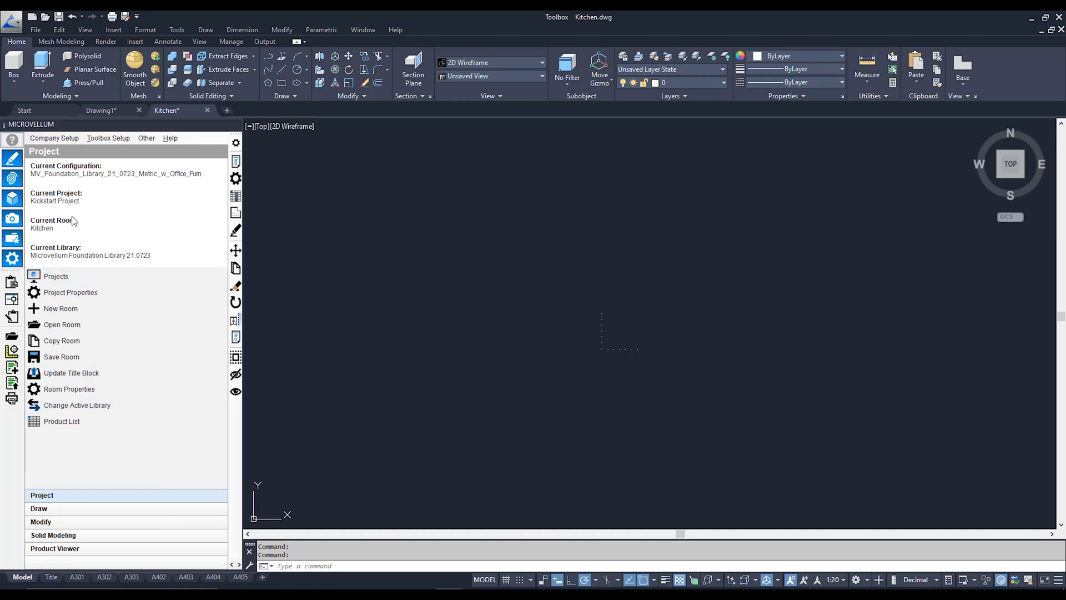
{"action": "mouse_move", "coordinate": [79, 228]}
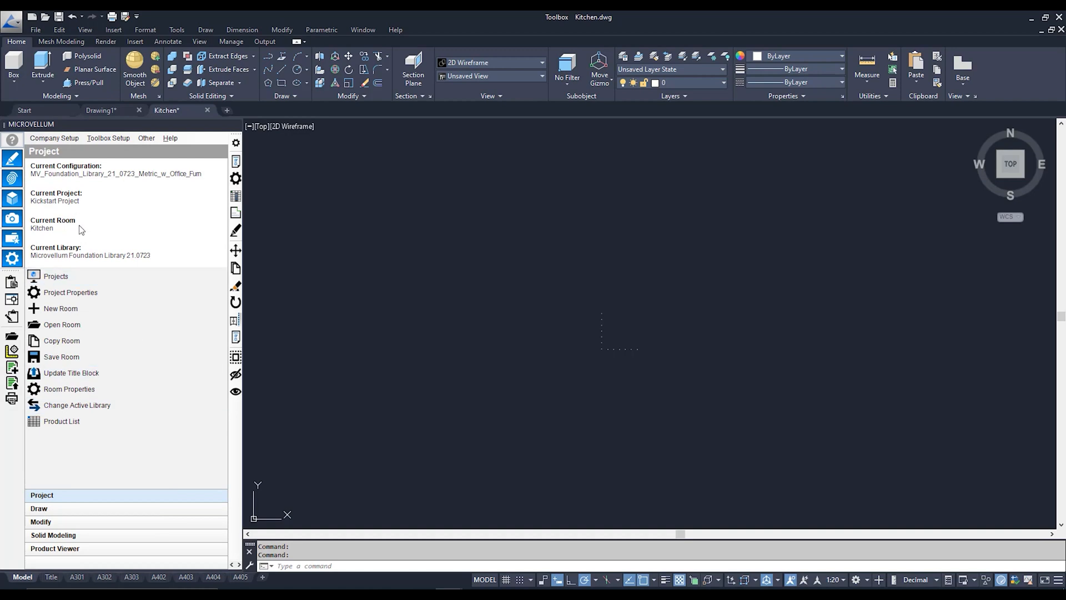